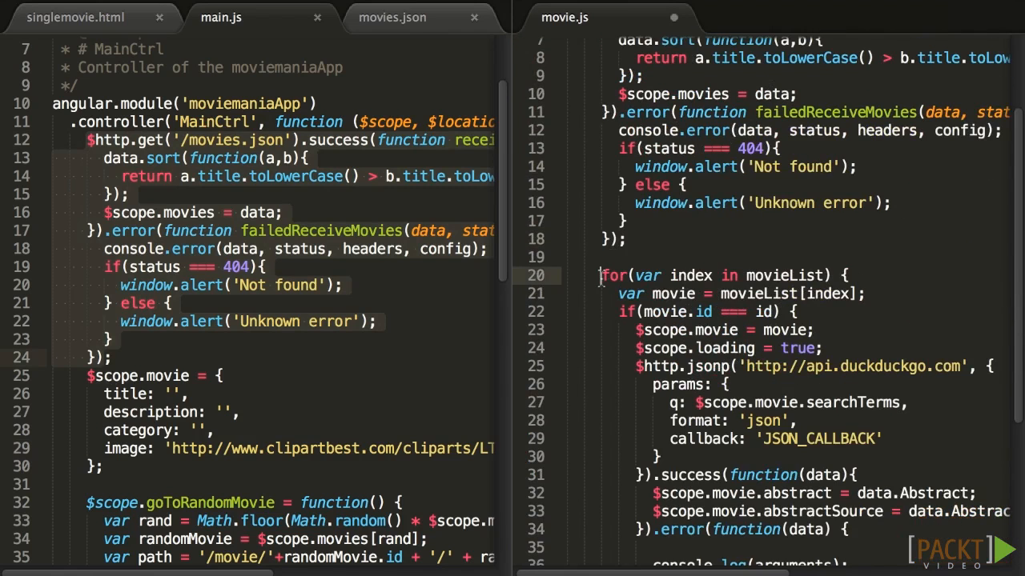
Move movie.js's movie-lookup for-loop into the movies.json success callback, after data.sort.
{"action": "scroll", "scroll_direction": "down", "scroll_amount": 3}
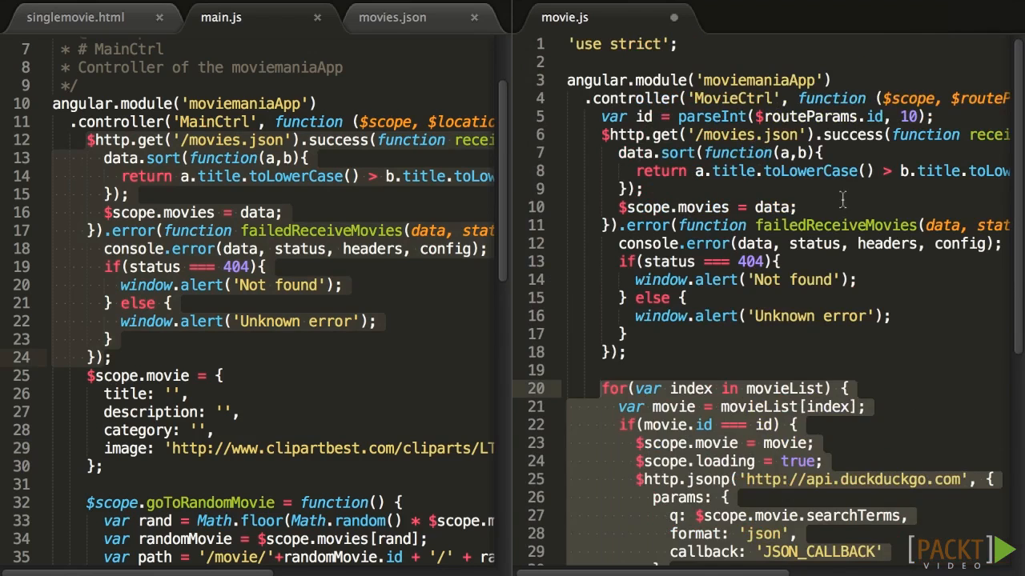
{"action": "scroll", "scroll_direction": "down", "scroll_amount": 3}
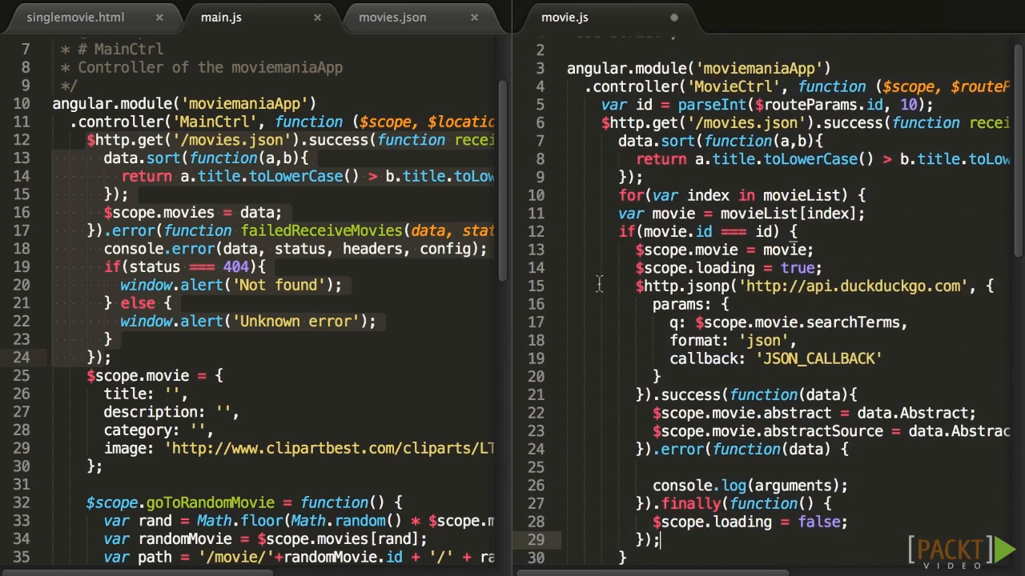
{"action": "scroll", "scroll_direction": "down", "scroll_amount": 3}
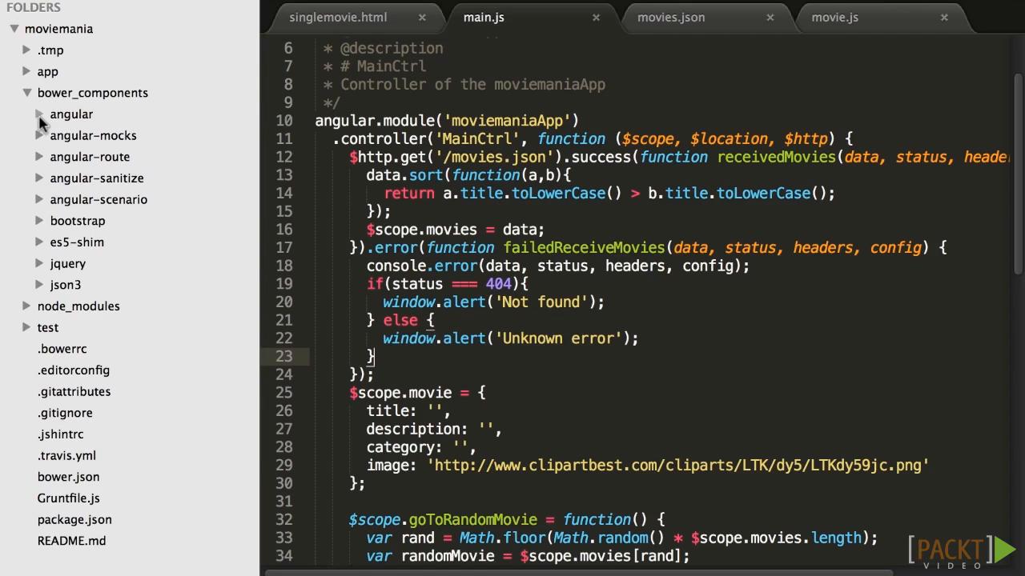
Add console.debug('$http is being created') to angular.js's $http setup.
{"action": "left_click", "coordinate": [72, 113]}
{"action": "type", "text": "c"}
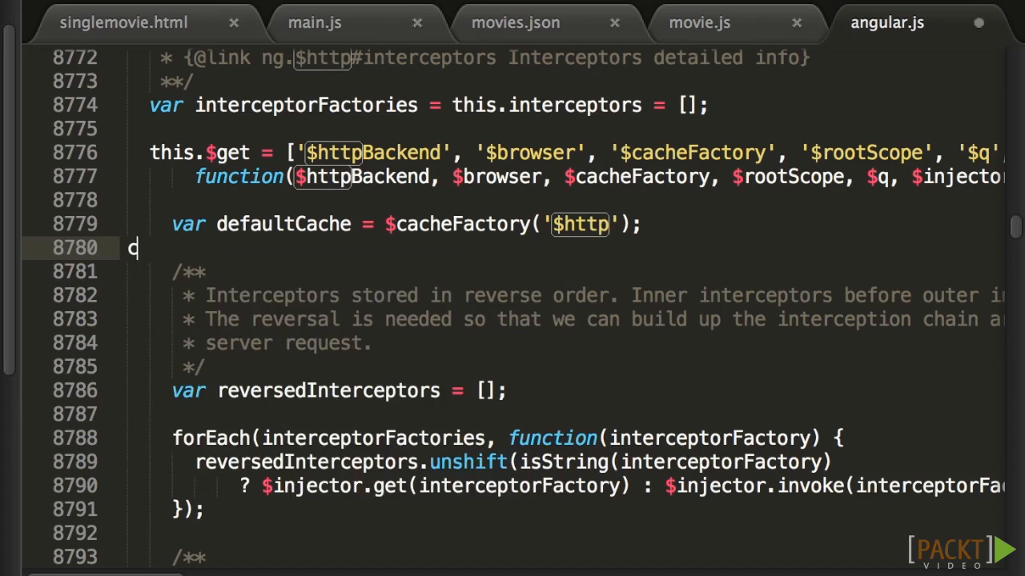
{"action": "type", "text": "onsole.debug('')"}
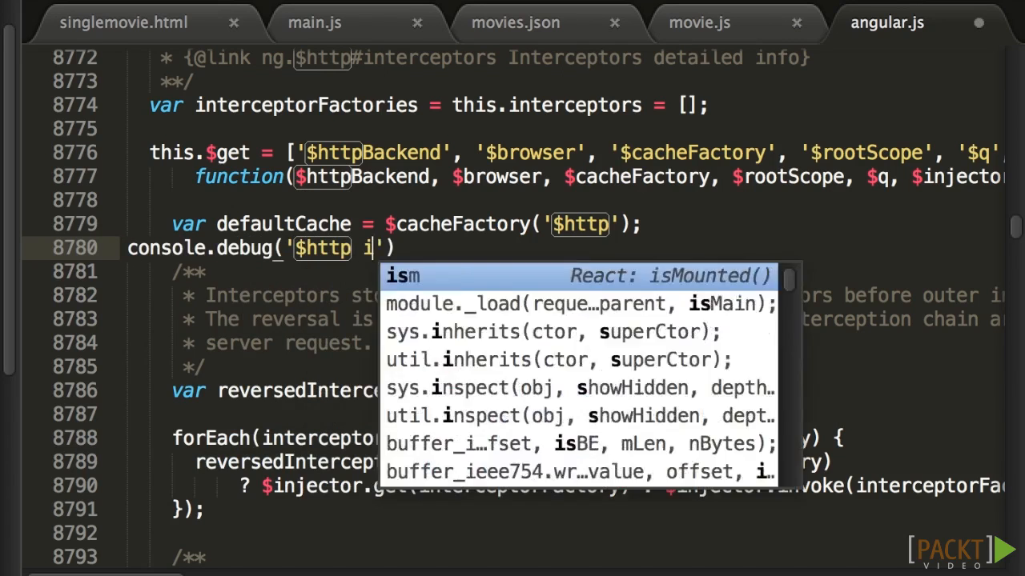
{"action": "type", "text": "is being created');"}
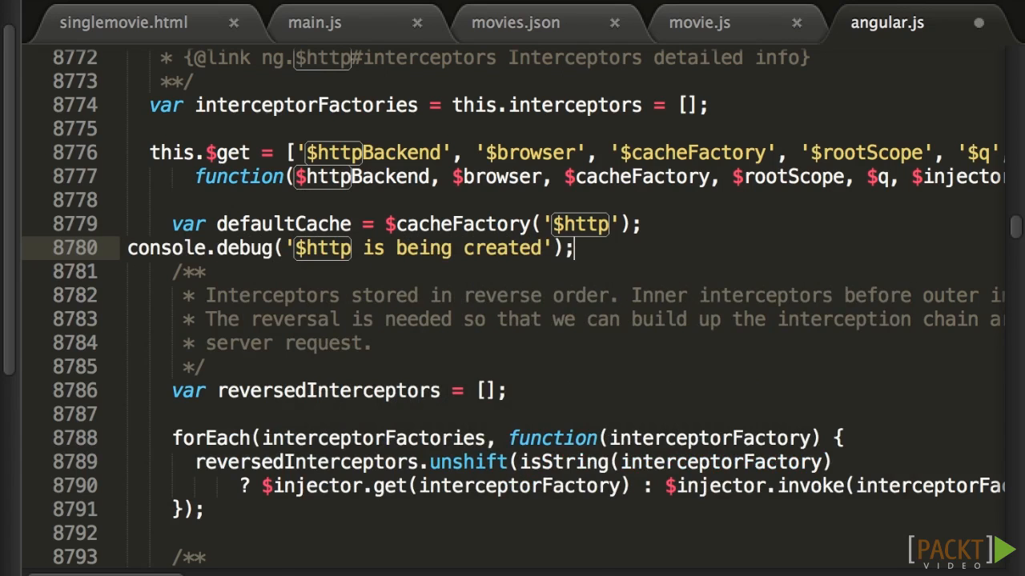
Add console.debug creation messages to the main controller in main.js and single movie controller in movie.js.
{"action": "left_click", "coordinate": [314, 22]}
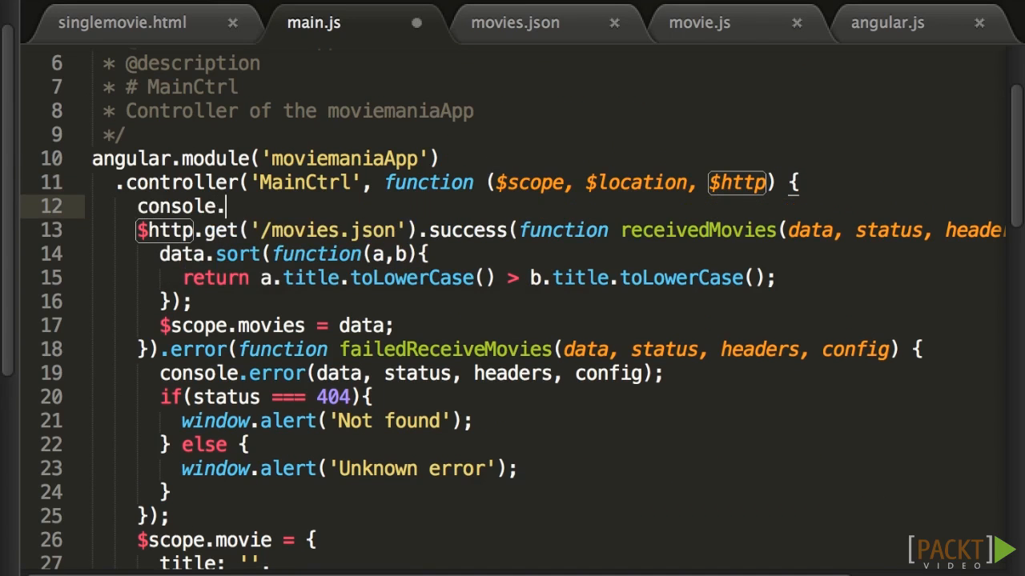
{"action": "type", "text": "debug('M'"}
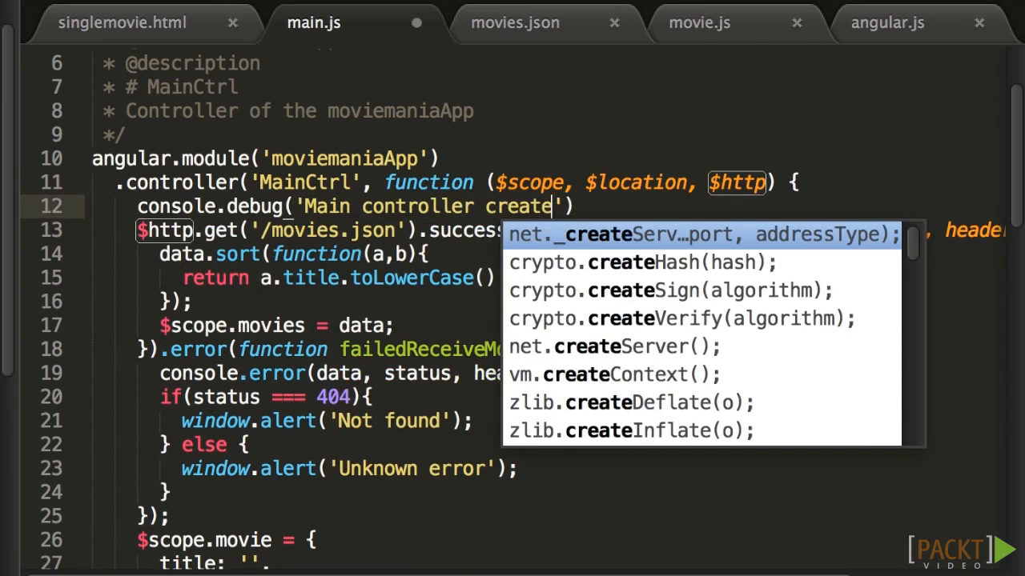
{"action": "left_click", "coordinate": [698, 22]}
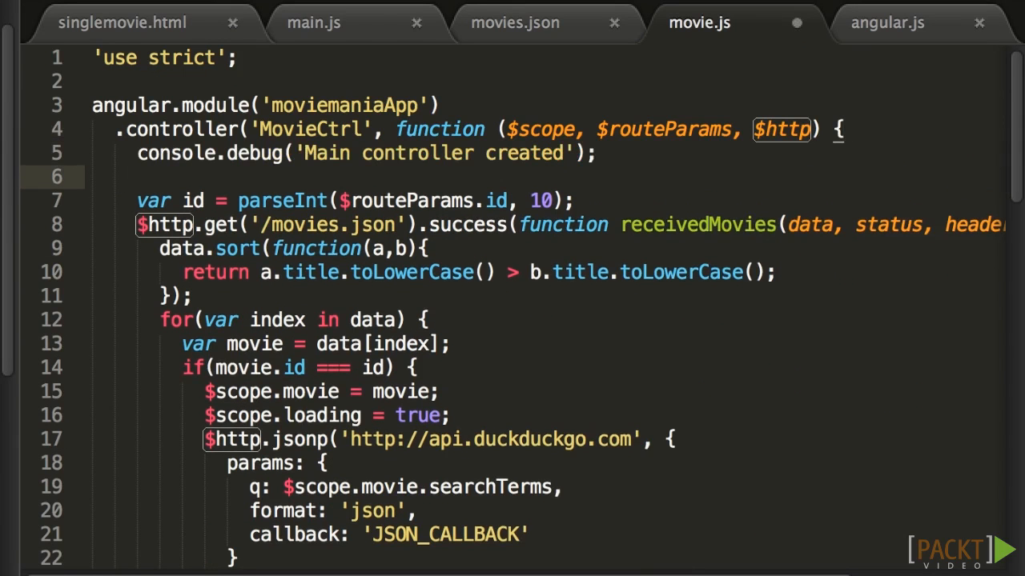
{"action": "type", "text": "Single"}
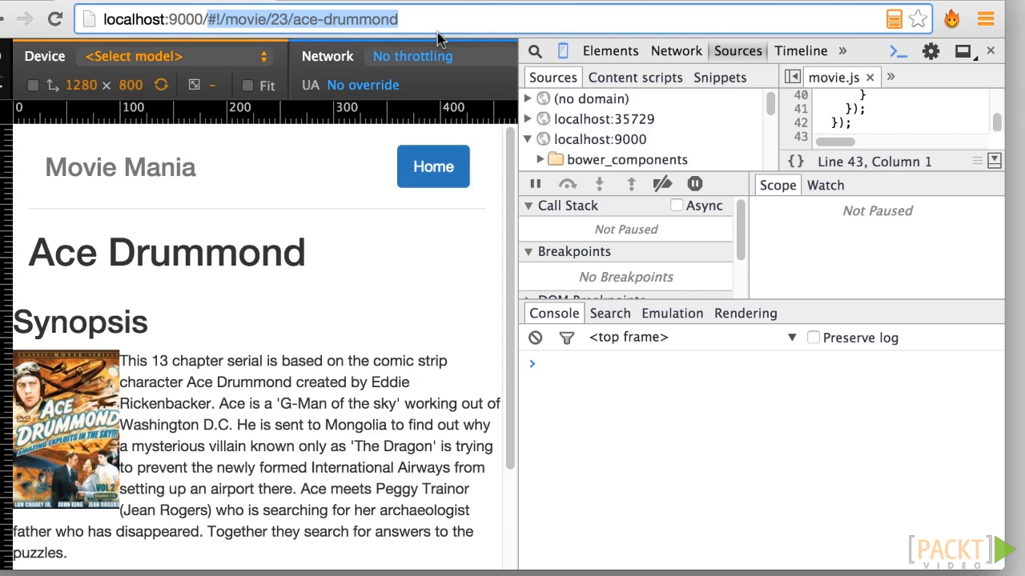
Reload the Ace Drummond page, go Home, and reopen Ace Drummond while watching the console.
{"action": "left_click", "coordinate": [433, 166]}
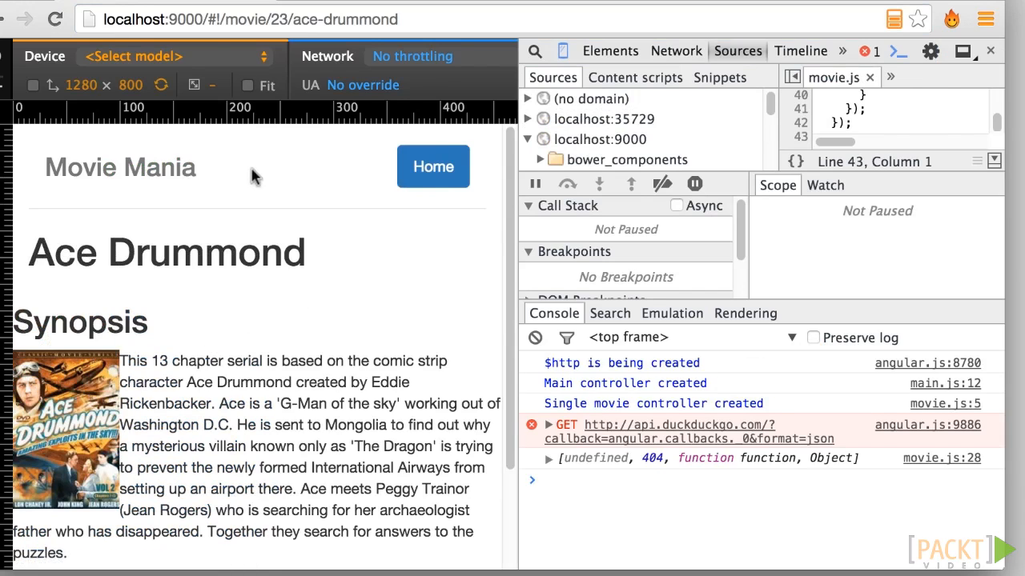
{"action": "mouse_move", "coordinate": [424, 167]}
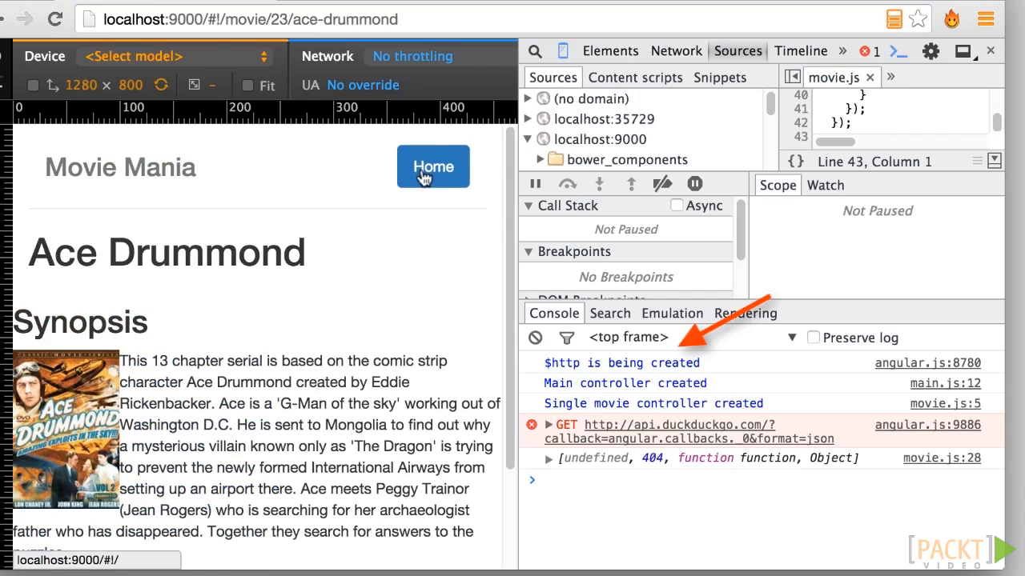
{"action": "left_click", "coordinate": [432, 166]}
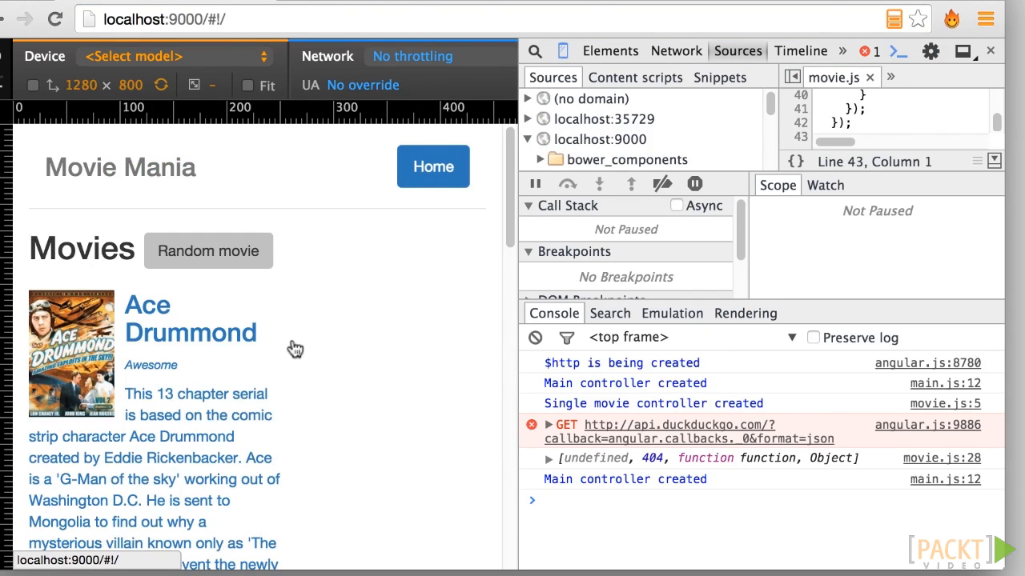
{"action": "left_click", "coordinate": [147, 305]}
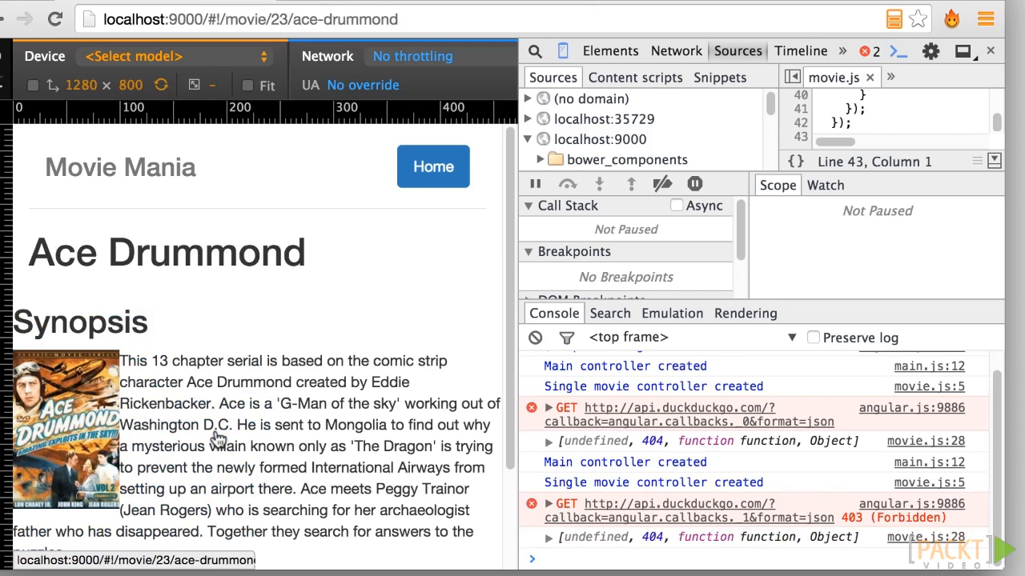
{"action": "mouse_move", "coordinate": [384, 302]}
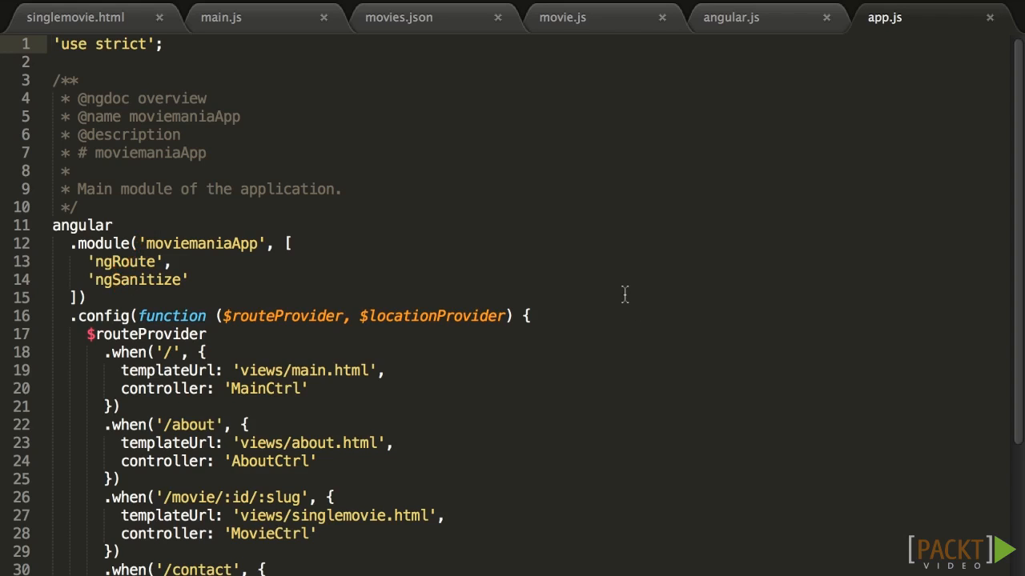
{"action": "scroll", "scroll_direction": "down", "scroll_amount": 3}
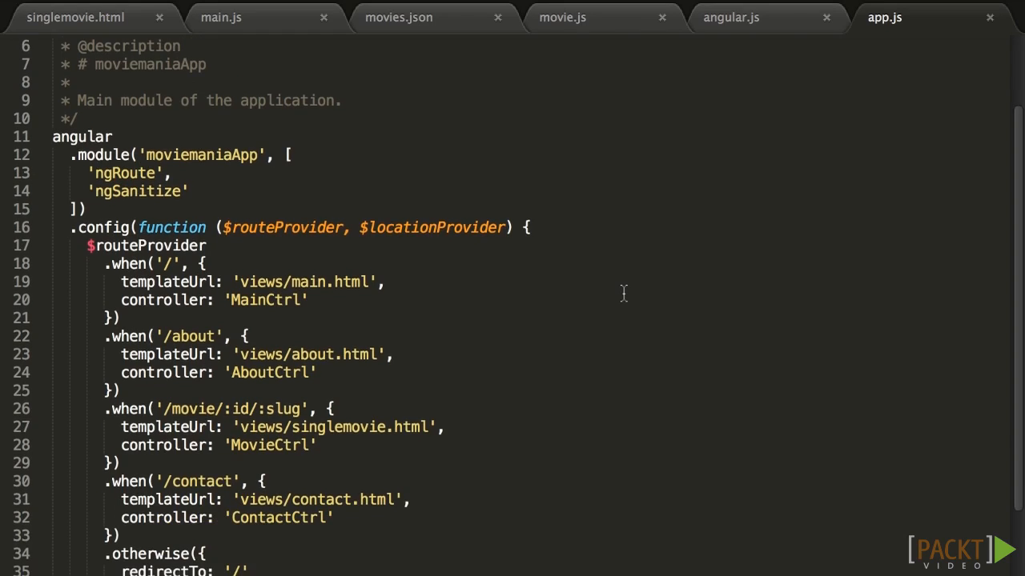
{"action": "scroll", "scroll_direction": "down", "scroll_amount": 3}
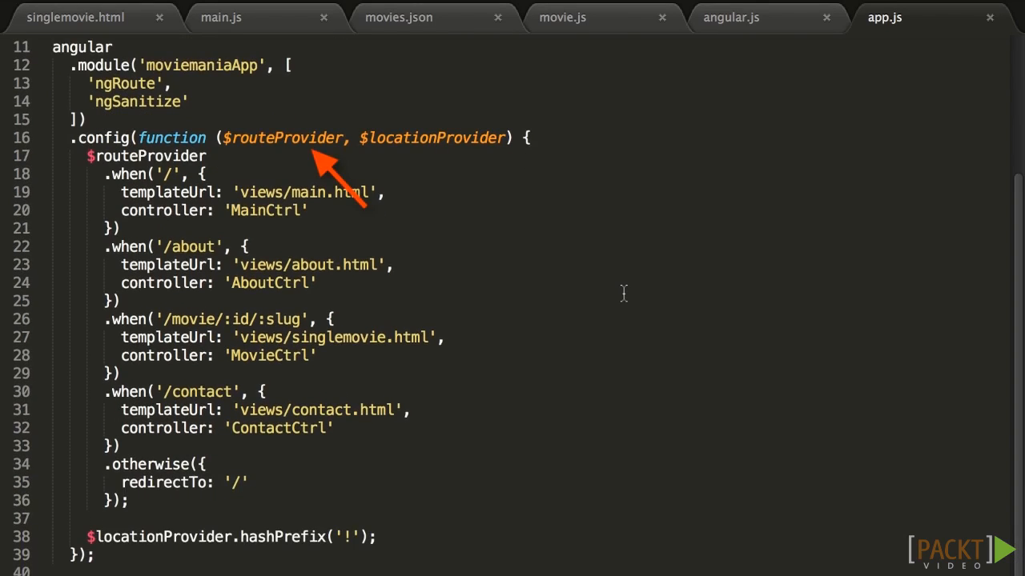
{"action": "scroll", "scroll_direction": "down", "scroll_amount": 3}
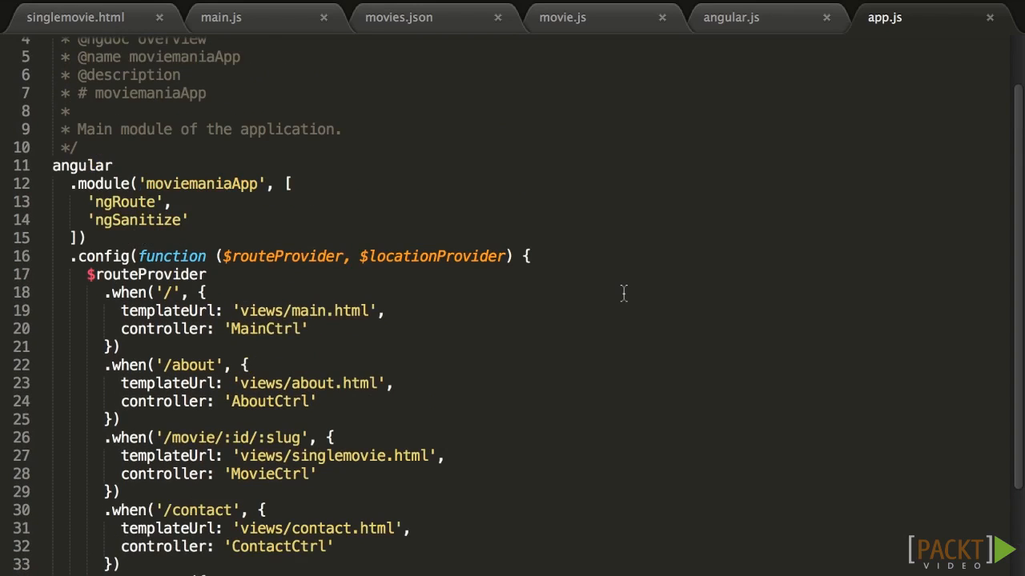
{"action": "mouse_move", "coordinate": [803, 201]}
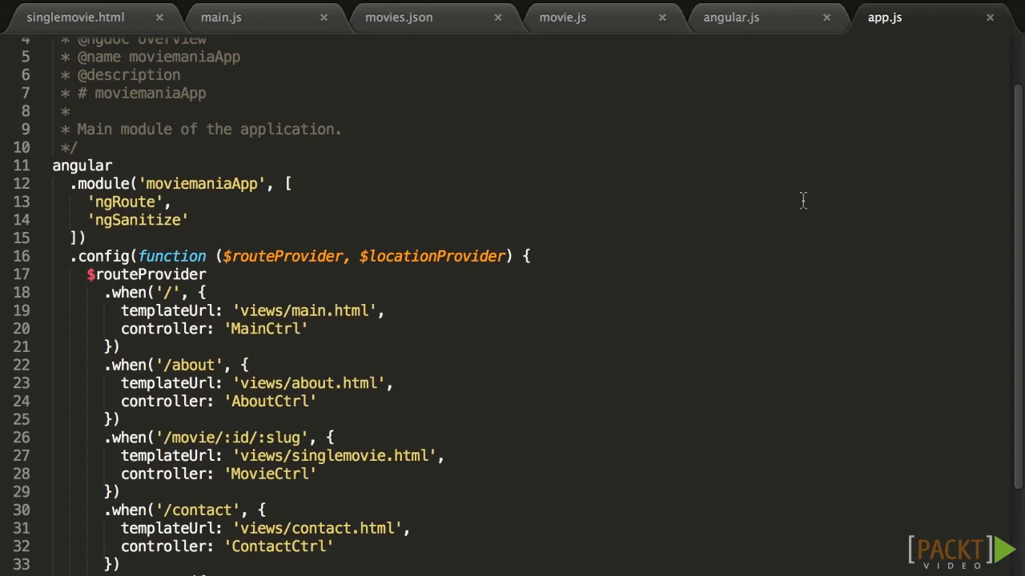